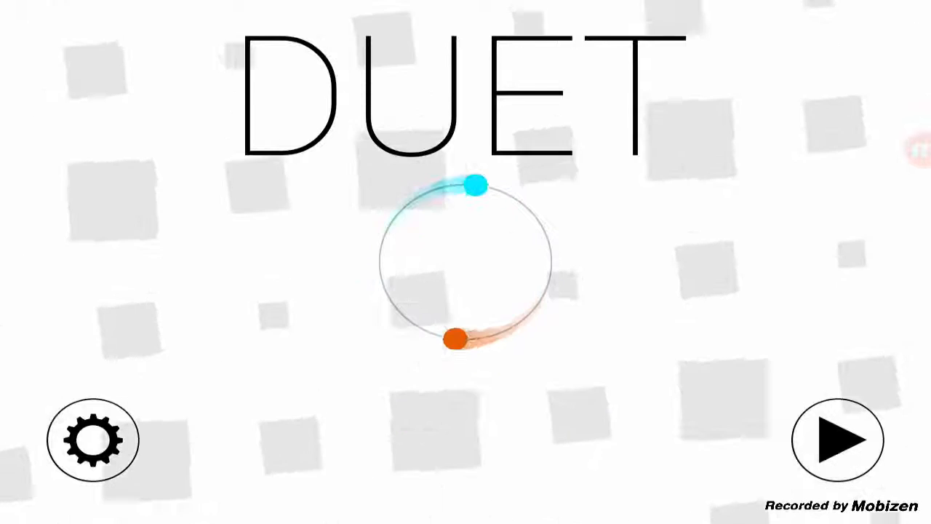
# Let the Age of Warring Empire promo play to its install page, then dismiss the ad
pyautogui.click(93, 439)
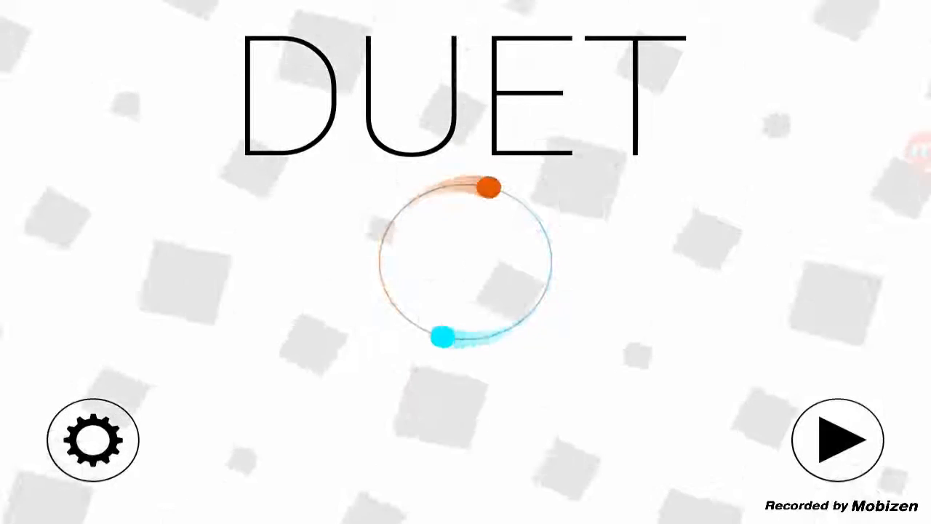
pyautogui.click(837, 439)
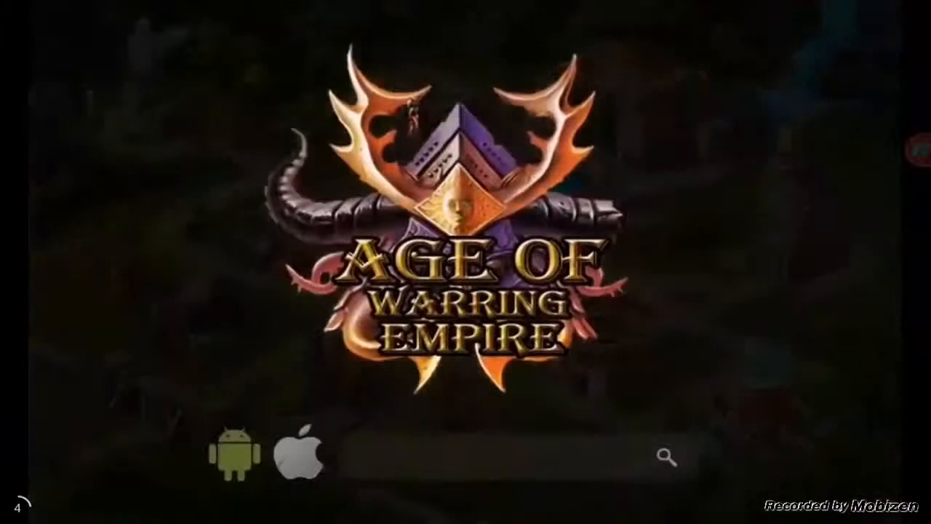
pyautogui.write('AGE OF WARRING')
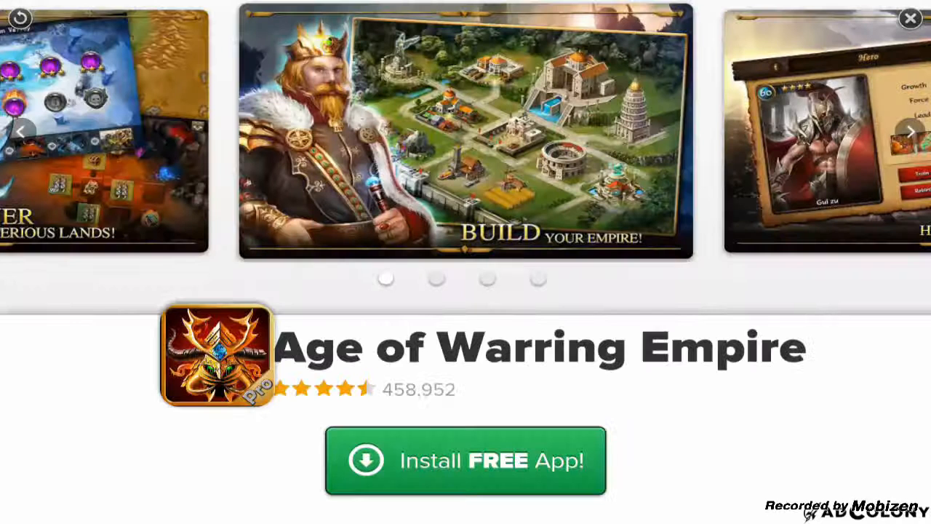
pyautogui.click(910, 18)
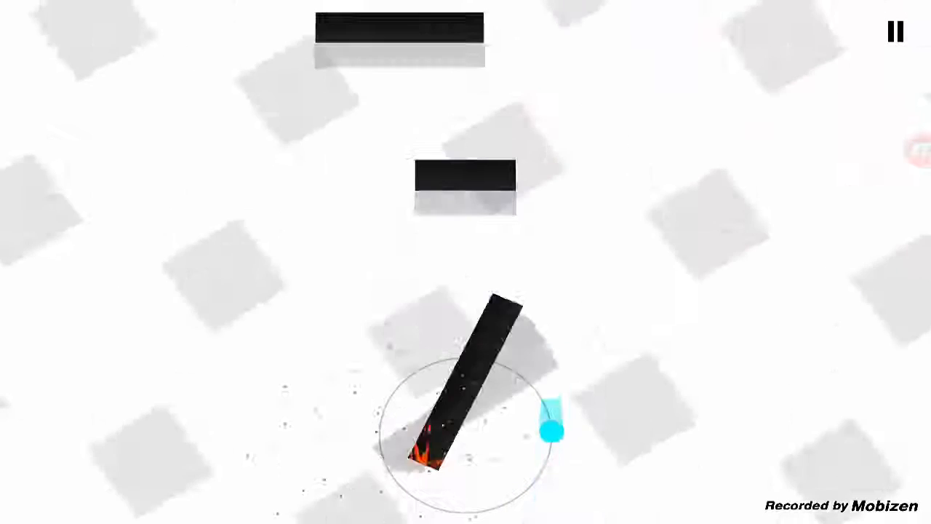
# Rotate the orange and blue dot pair to dodge the next falling black block
pyautogui.click(465, 436)
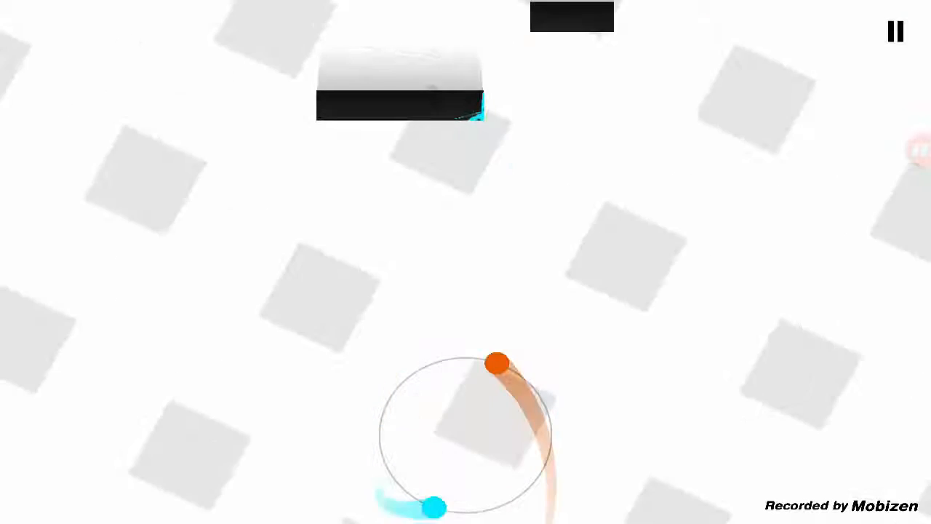